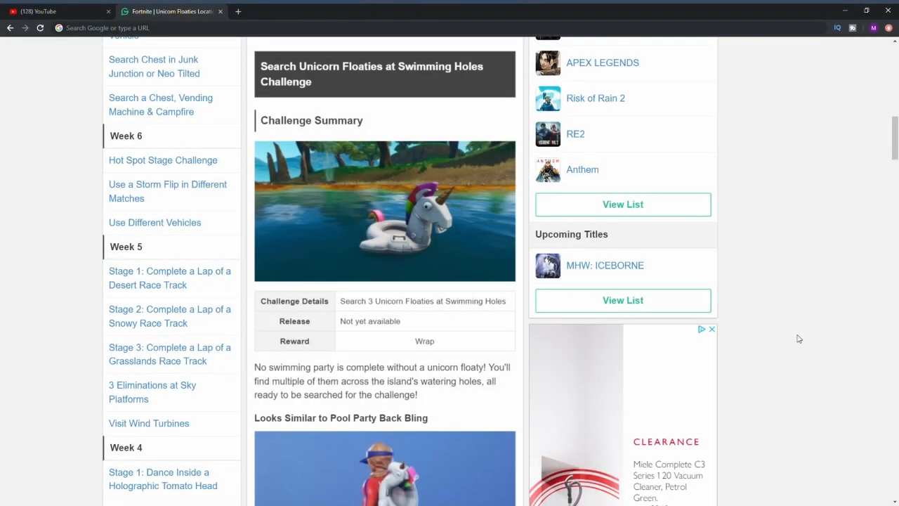
- View Dusty Divot's bird's-eye view, then its close-up of the crater watering-hole floaty
scroll("down", 3)
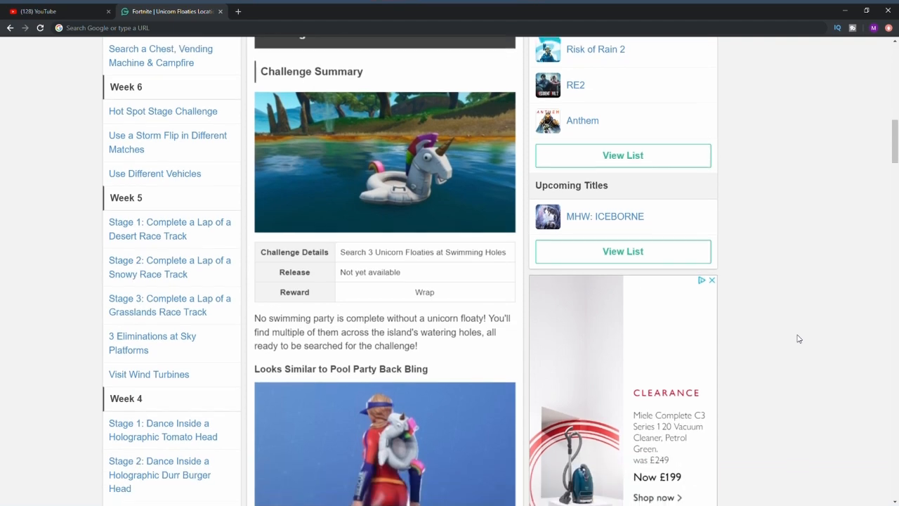
scroll("down", 3)
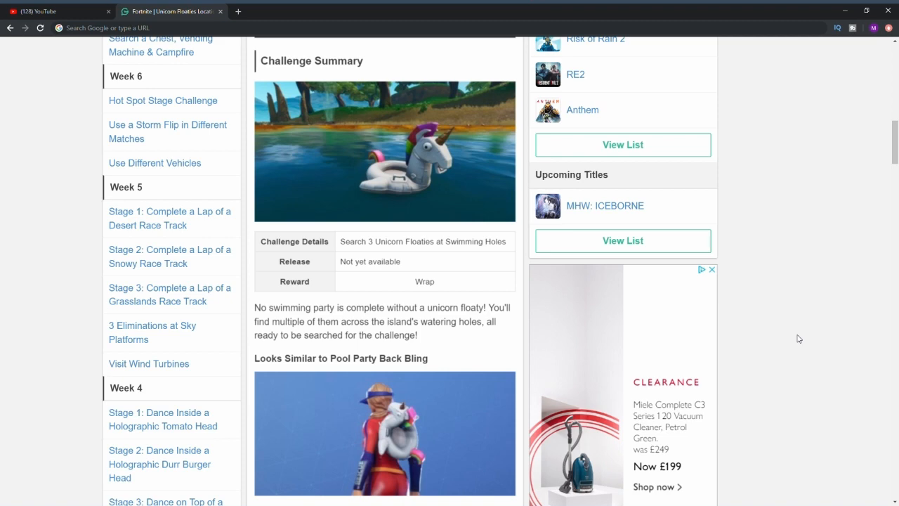
scroll("down", 3)
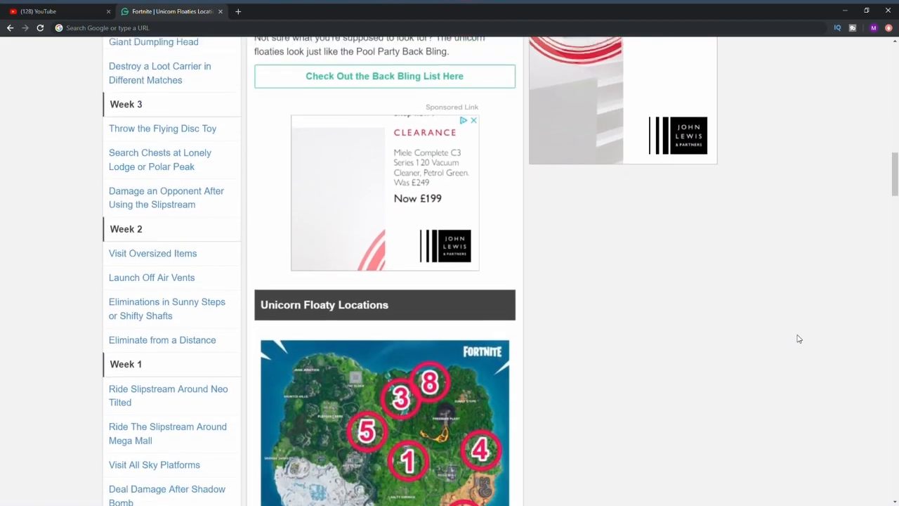
scroll("down", 3)
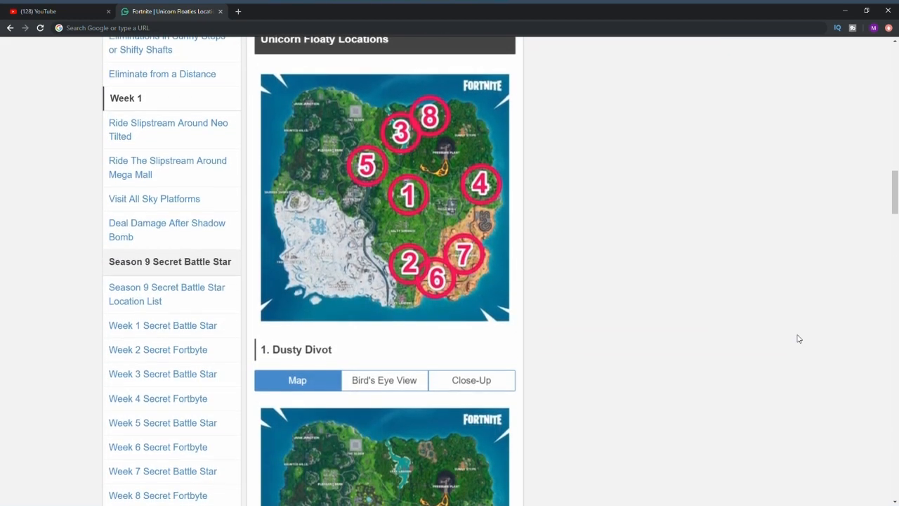
scroll("down", 3)
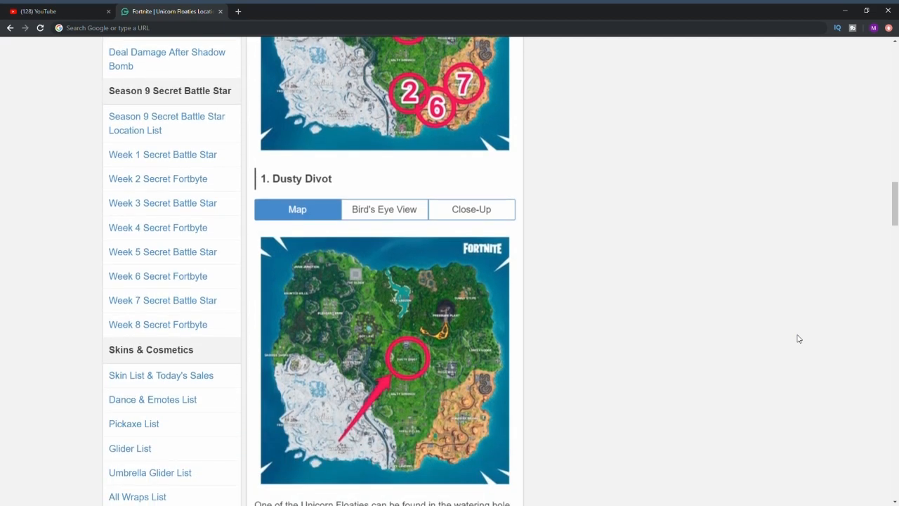
left_click(385, 208)
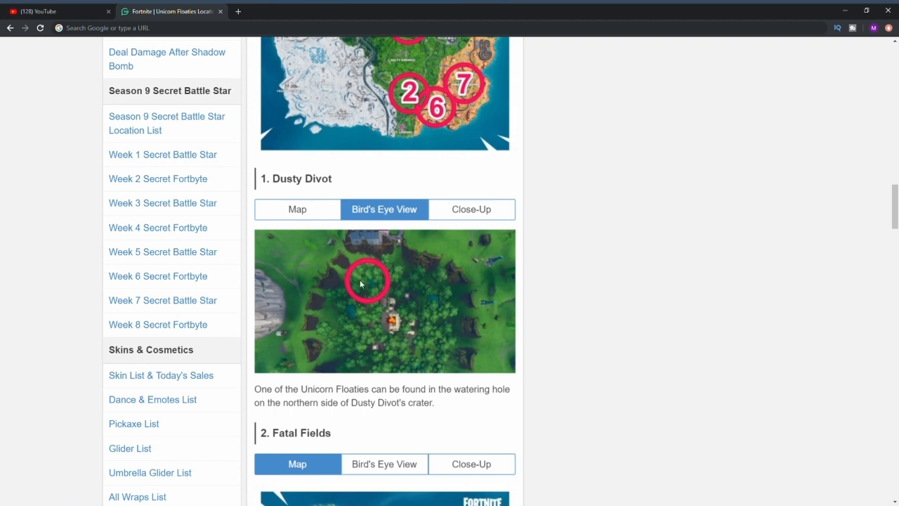
mouse_move(470, 217)
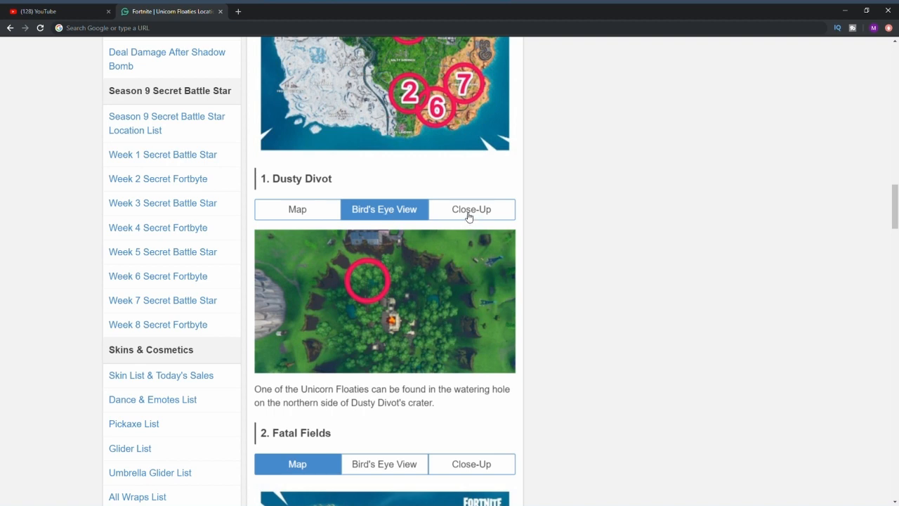
left_click(470, 207)
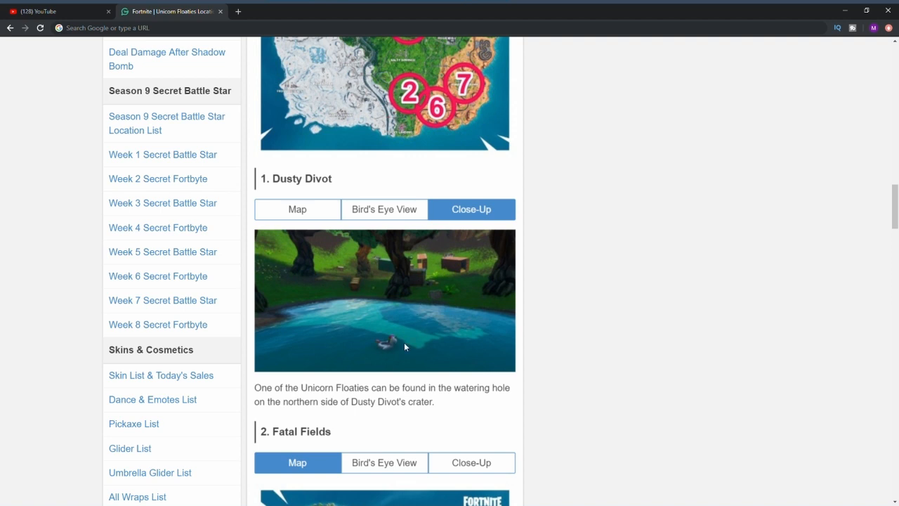
mouse_move(399, 348)
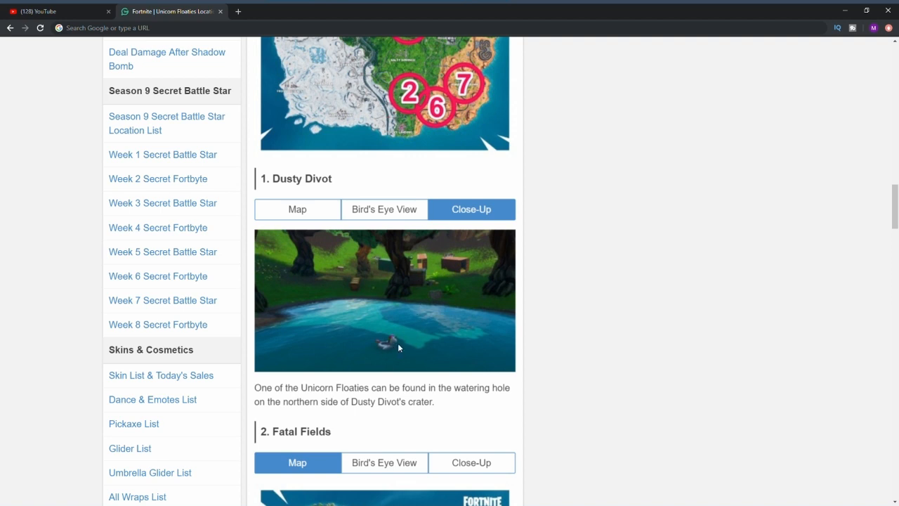
- View Fatal Fields' bird's-eye view, then its close-up of the floaty in the small lake
scroll("down", 3)
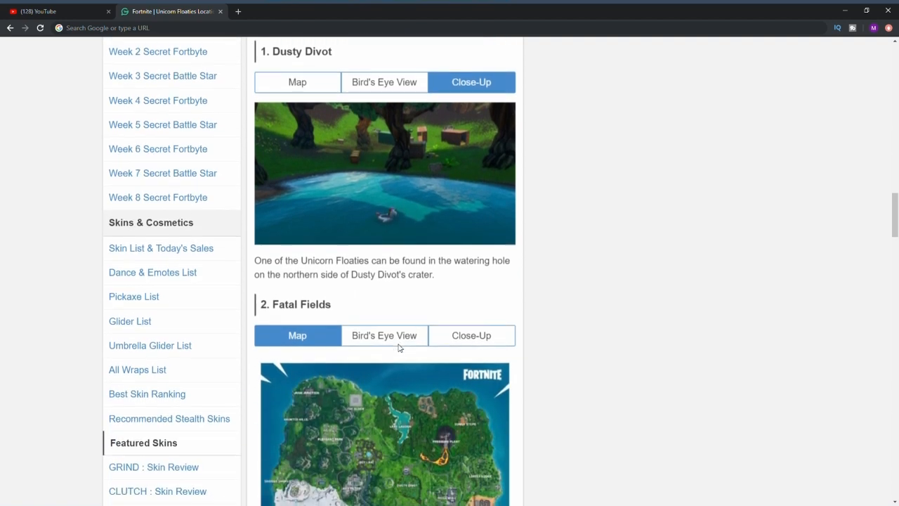
scroll("down", 3)
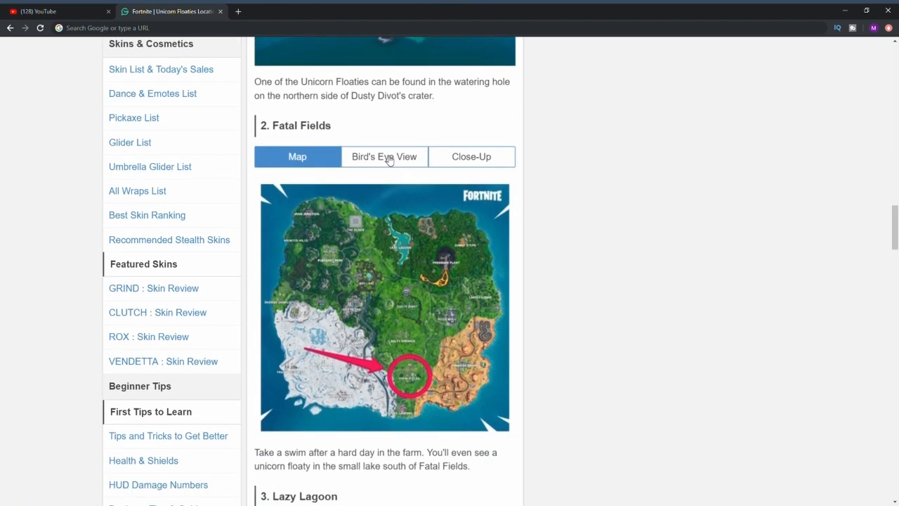
left_click(384, 156)
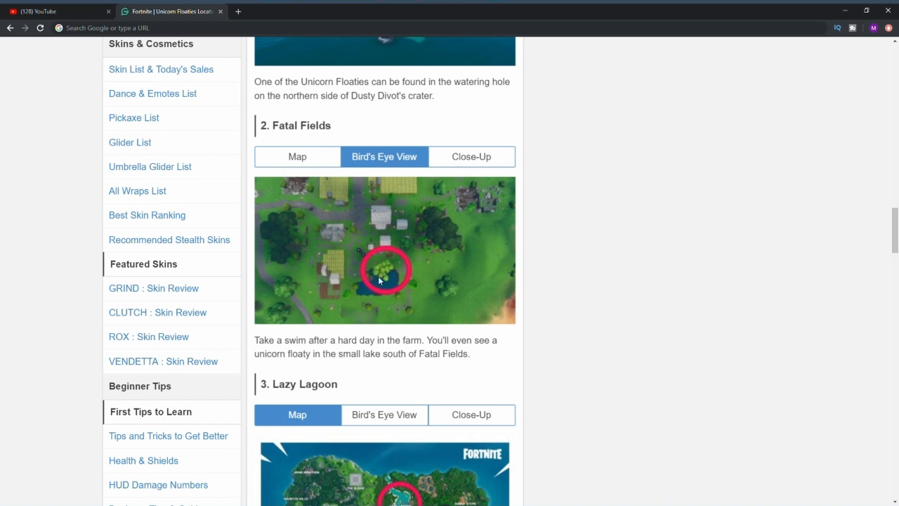
mouse_move(443, 184)
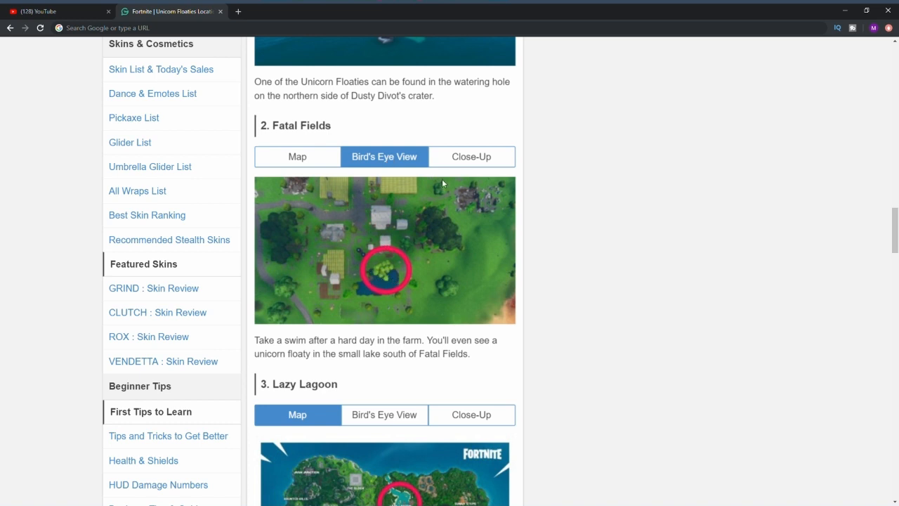
left_click(470, 156)
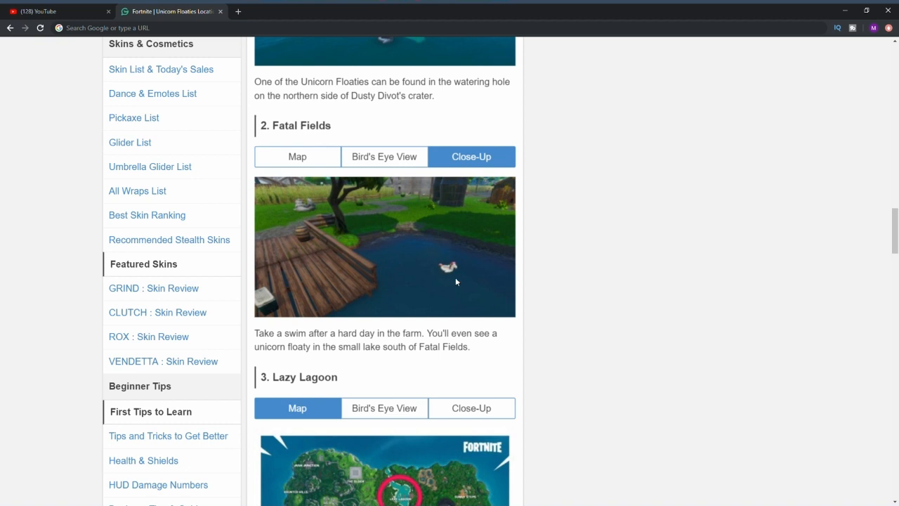
mouse_move(450, 284)
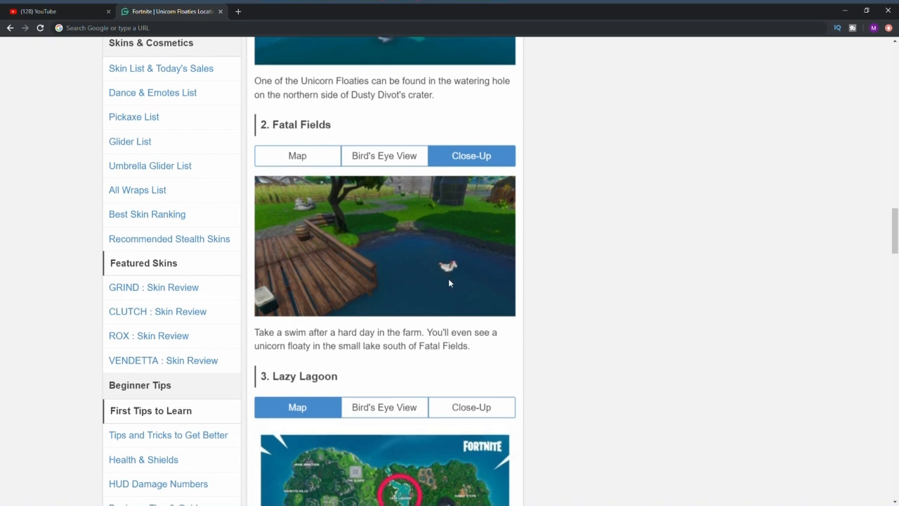
- View Lazy Lagoon's bird's-eye view, then its close-up of the floaty under the wooden walkway
scroll("down", 3)
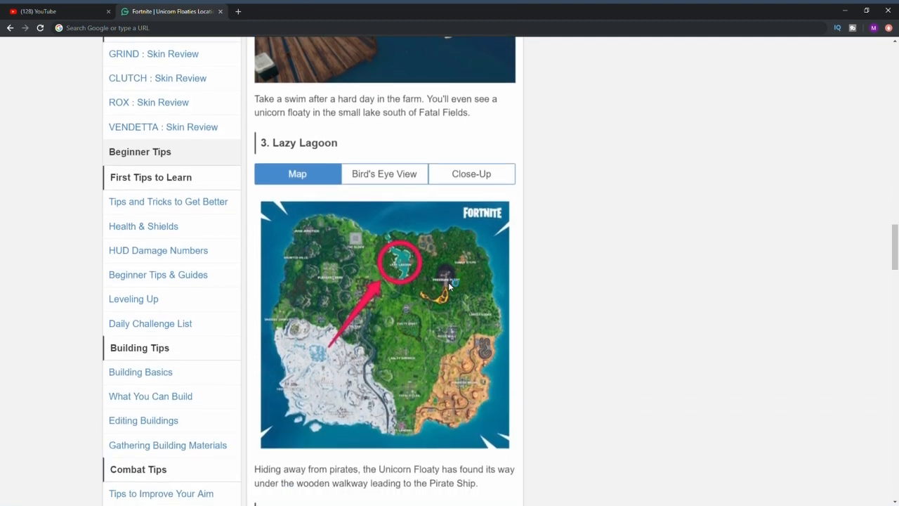
mouse_move(384, 174)
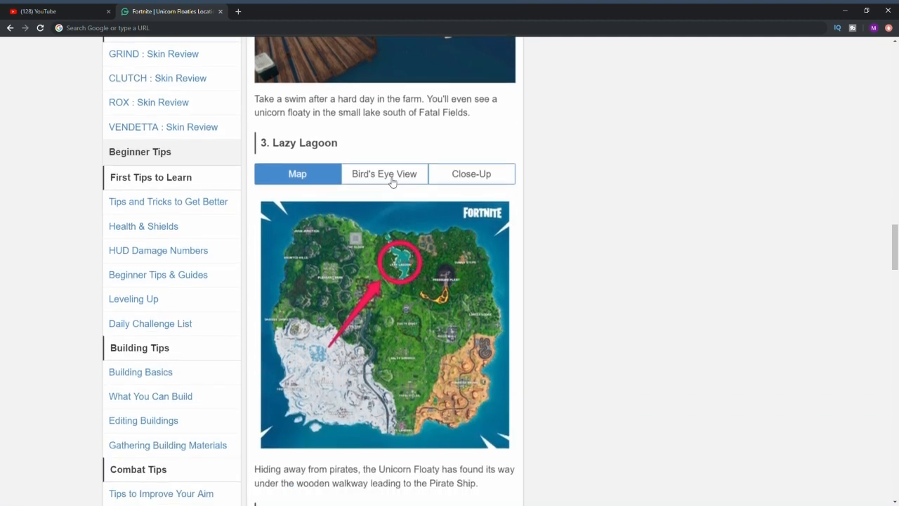
left_click(385, 174)
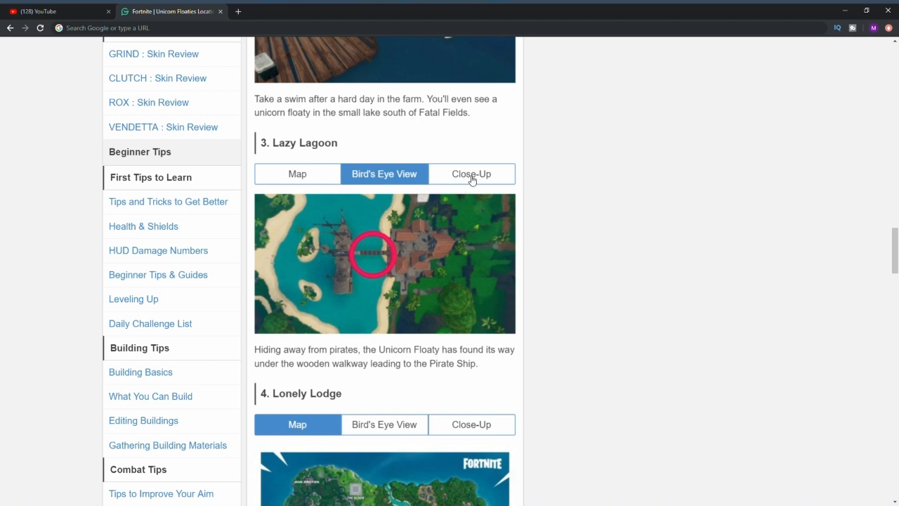
left_click(470, 174)
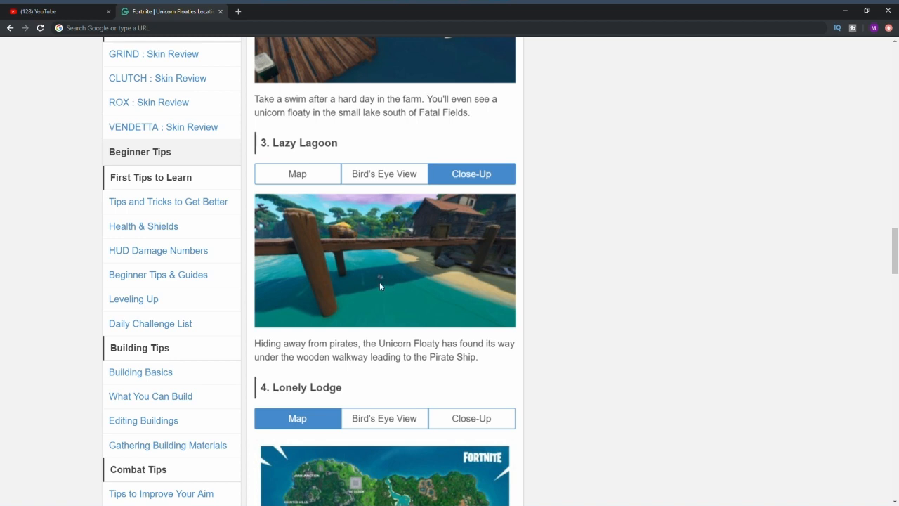
mouse_move(413, 281)
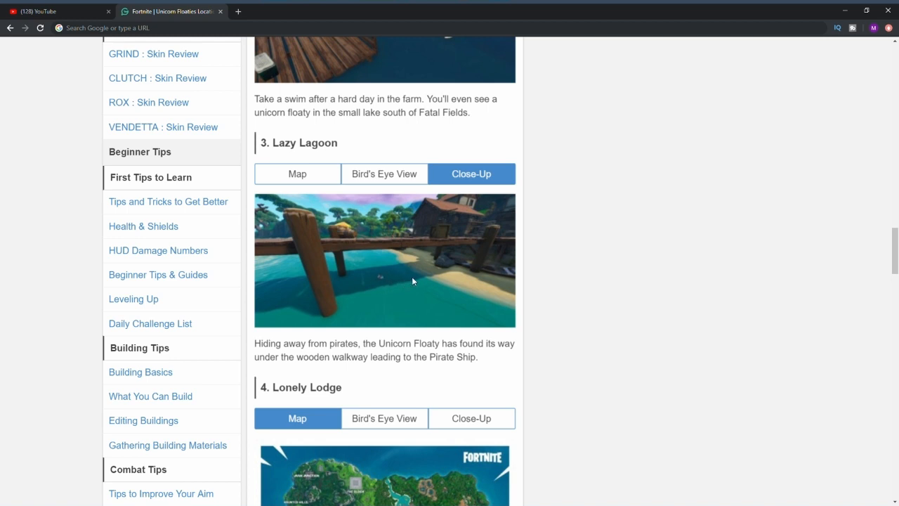
- View Lonely Lodge's bird's-eye view, then its close-up of the floaty by the waterfall
scroll("down", 3)
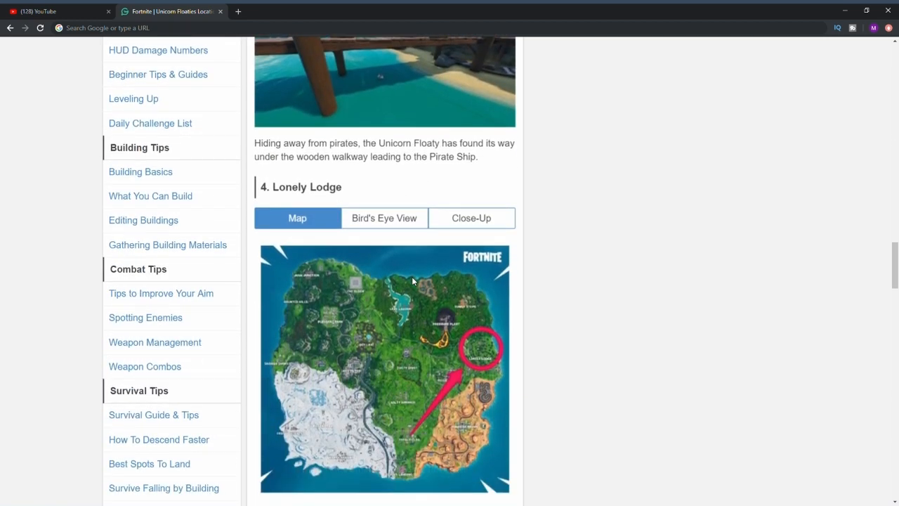
scroll("down", 3)
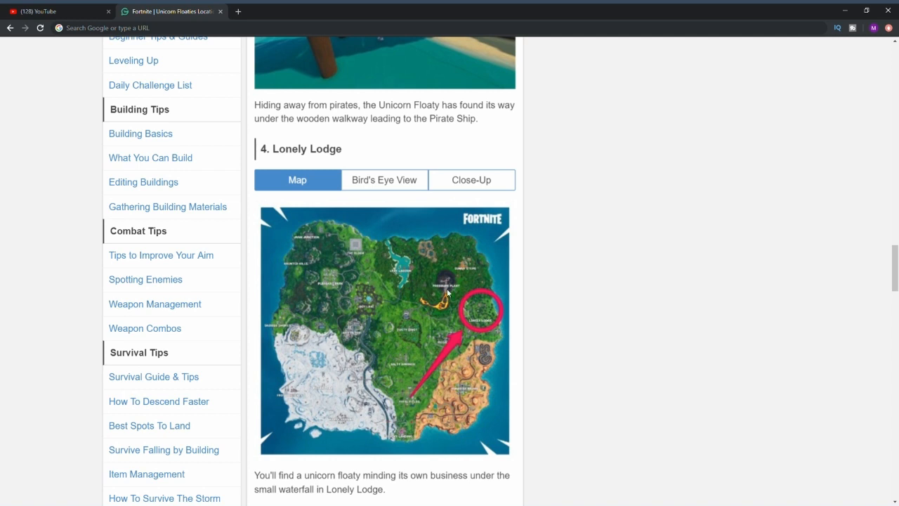
mouse_move(385, 188)
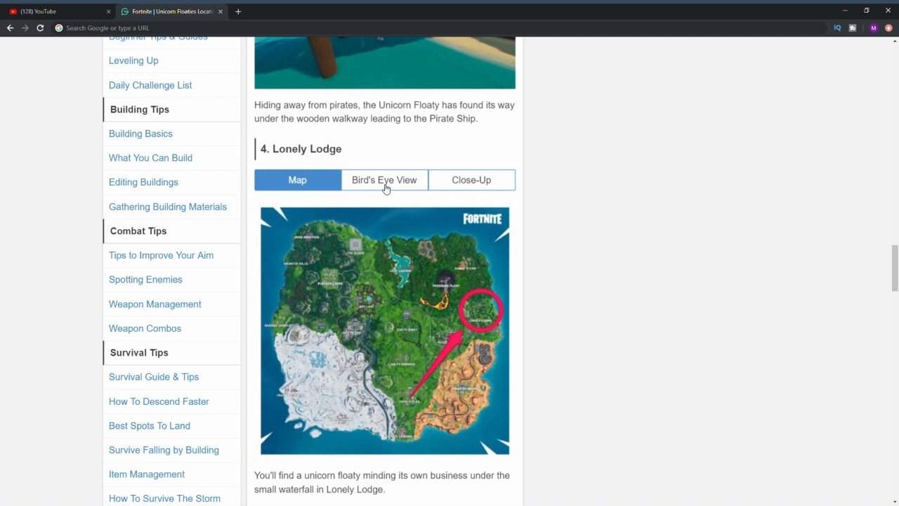
left_click(385, 180)
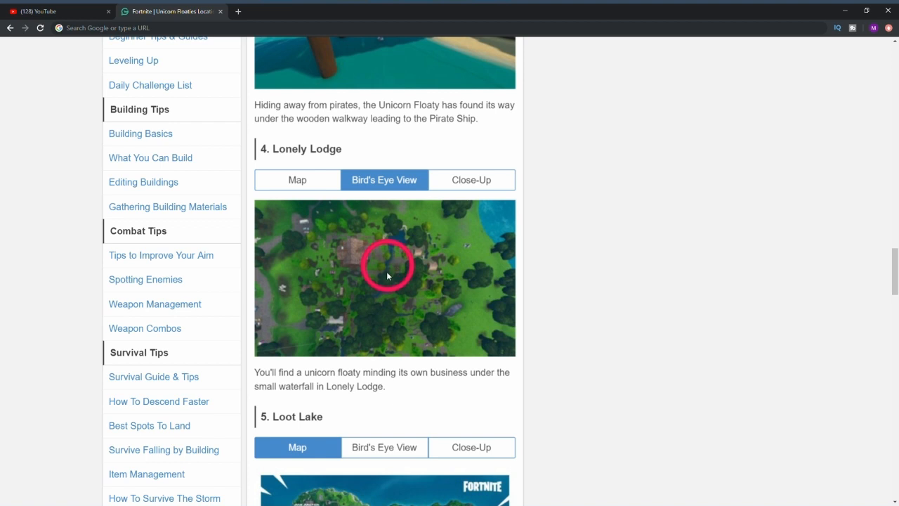
left_click(472, 179)
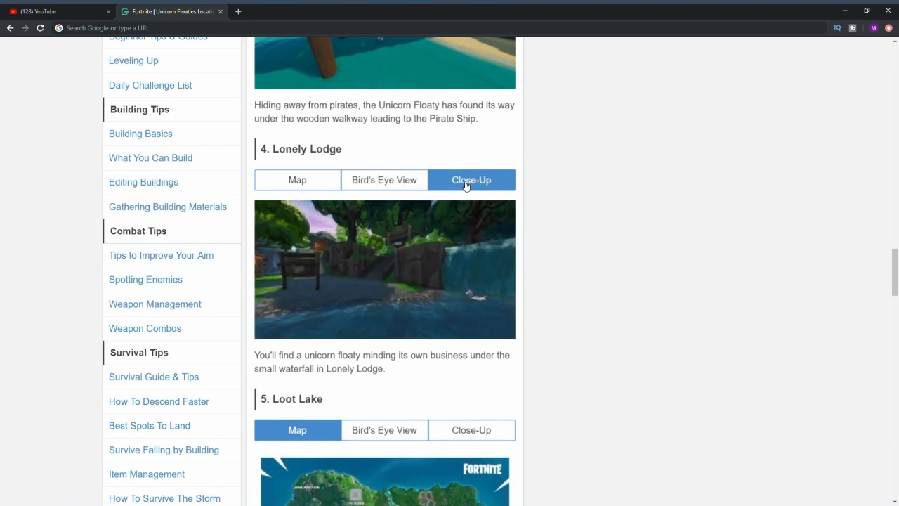
mouse_move(466, 304)
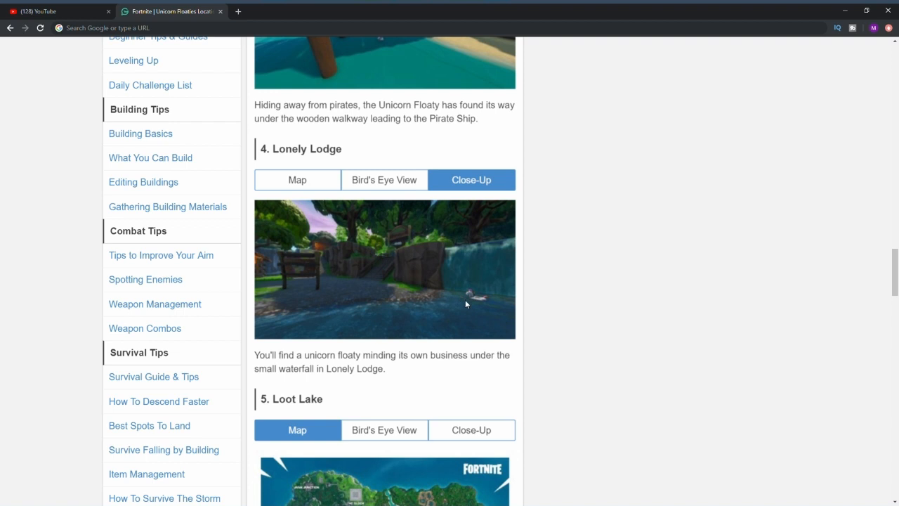
- View Loot Lake's bird's-eye view, then its close-up of the floaty beside the small dock
scroll("down", 3)
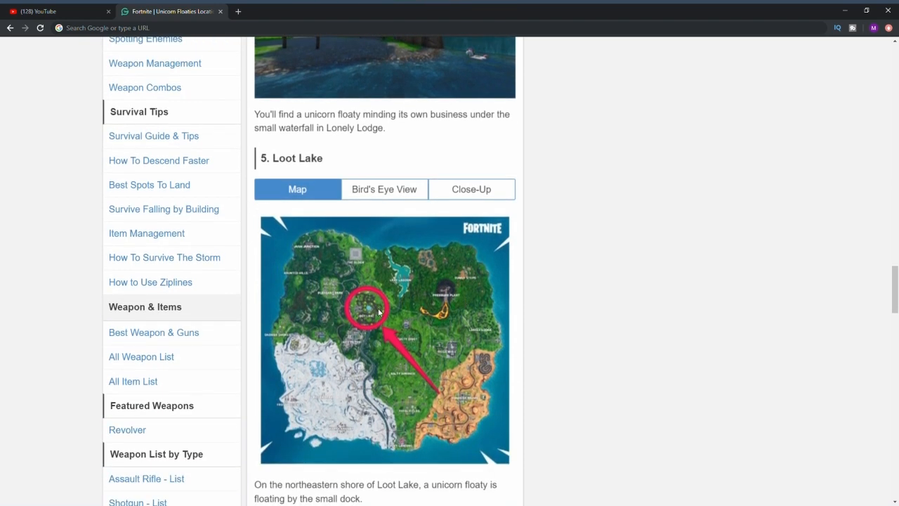
left_click(385, 188)
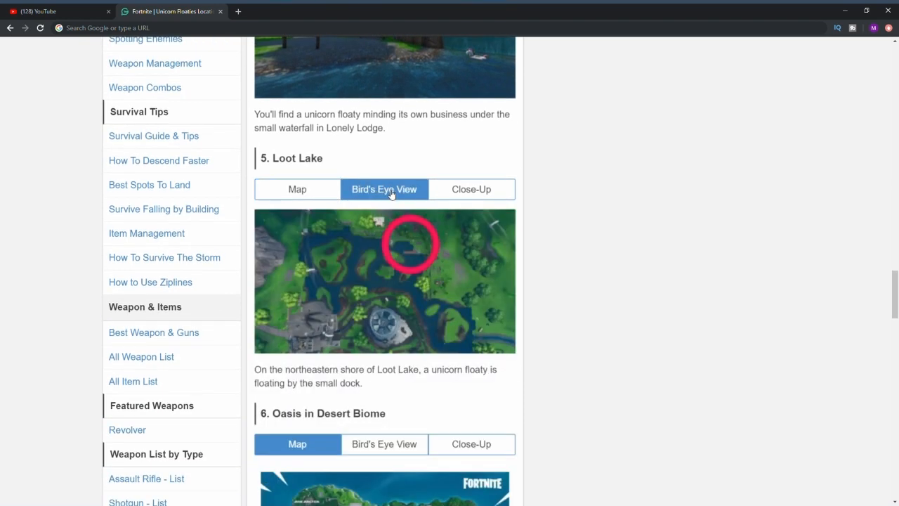
mouse_move(405, 242)
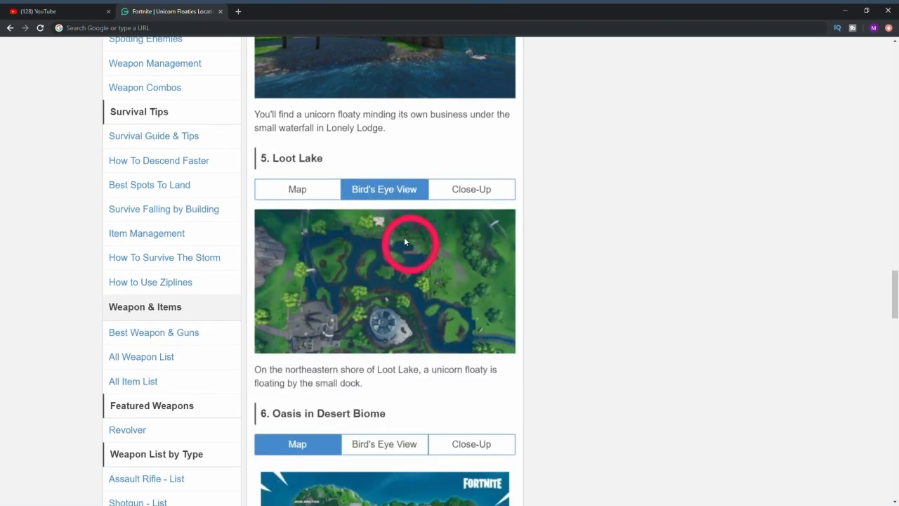
mouse_move(462, 224)
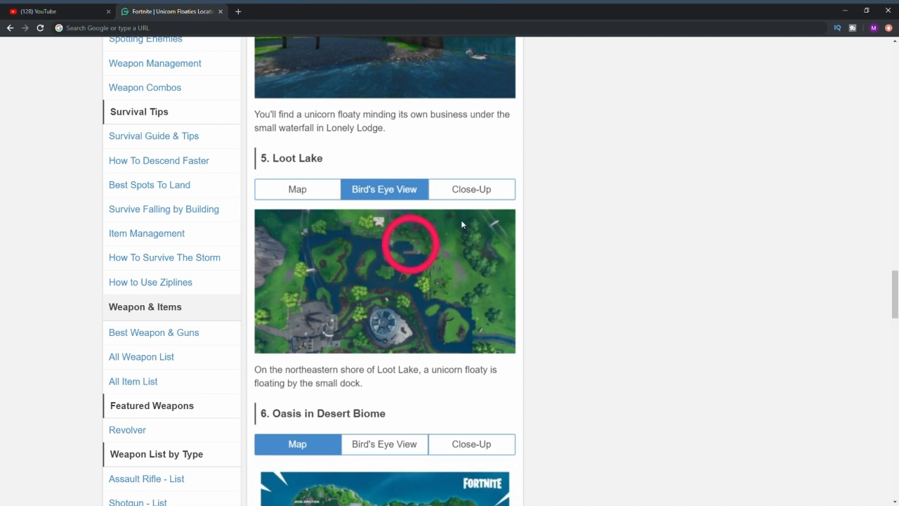
left_click(470, 188)
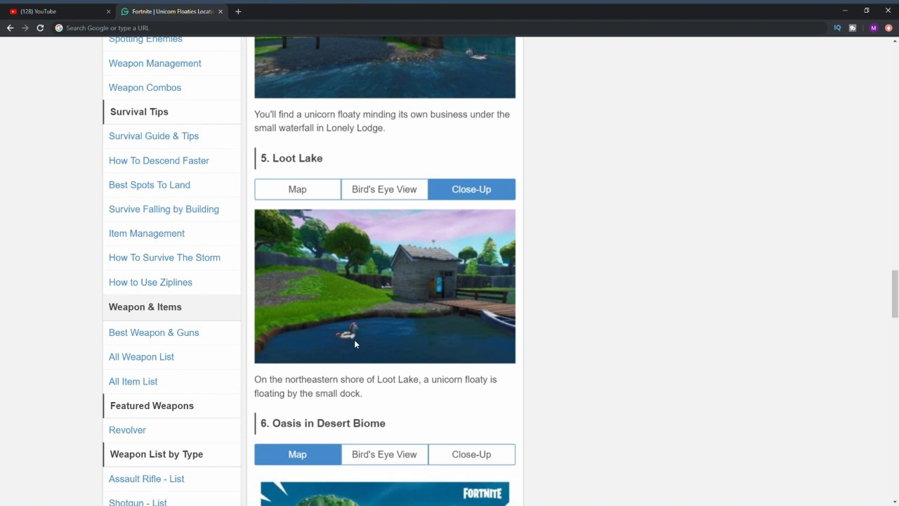
- View the Desert Biome oasis bird's-eye view, then its close-up of the floaty near the banks
scroll("down", 3)
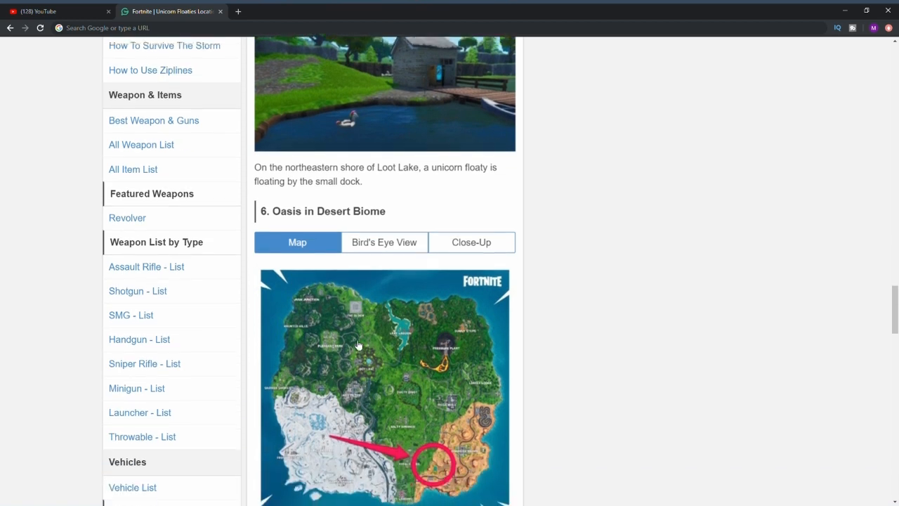
scroll("down", 3)
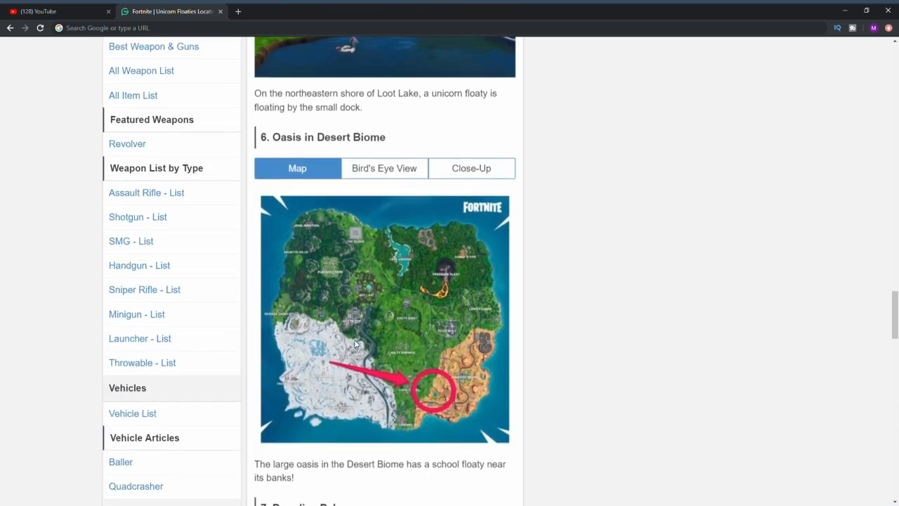
mouse_move(420, 188)
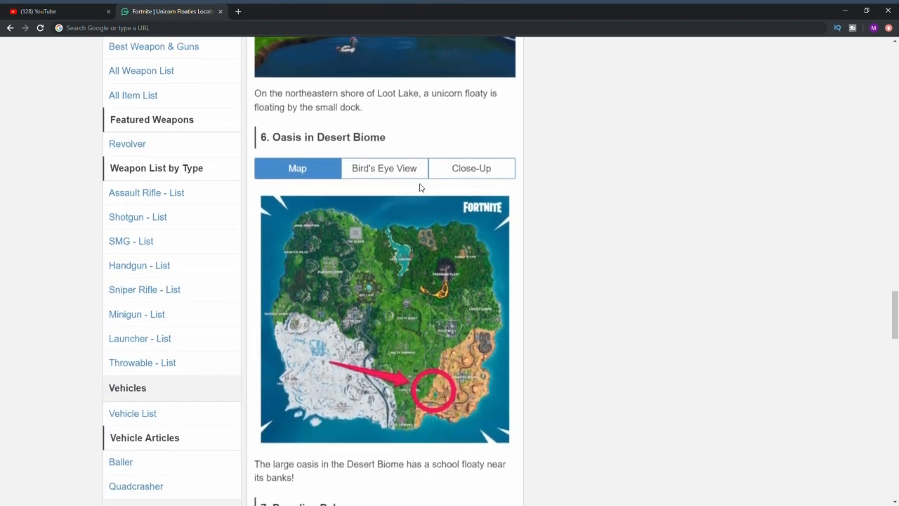
left_click(384, 169)
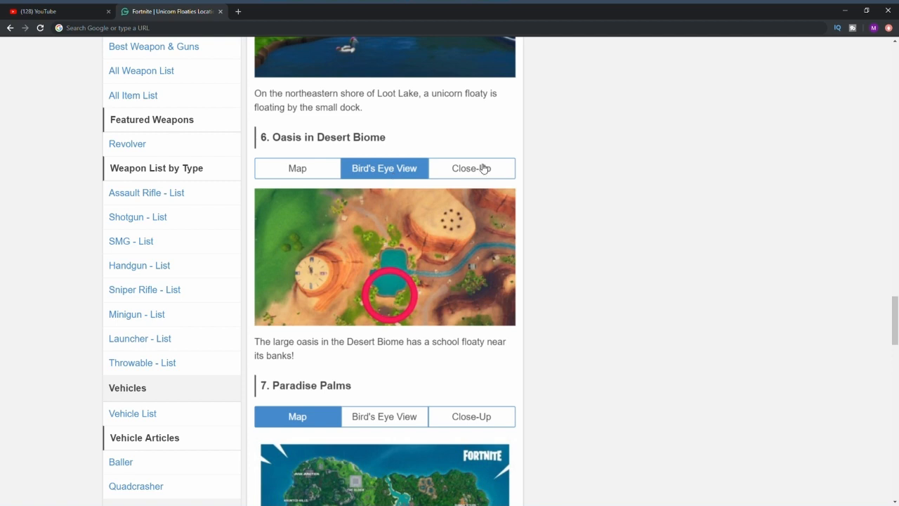
left_click(471, 168)
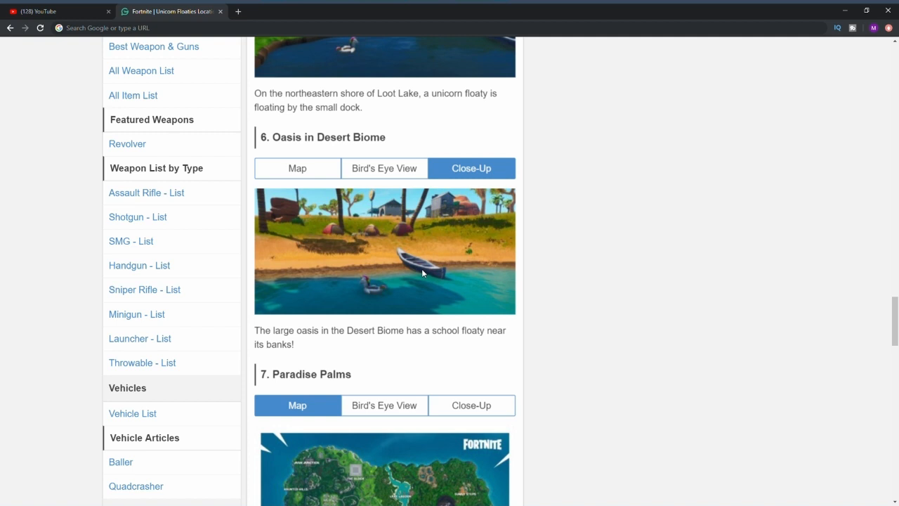
- View Paradise Palms' bird's-eye view, then its close-up of the floaty in the house pool
scroll("down", 3)
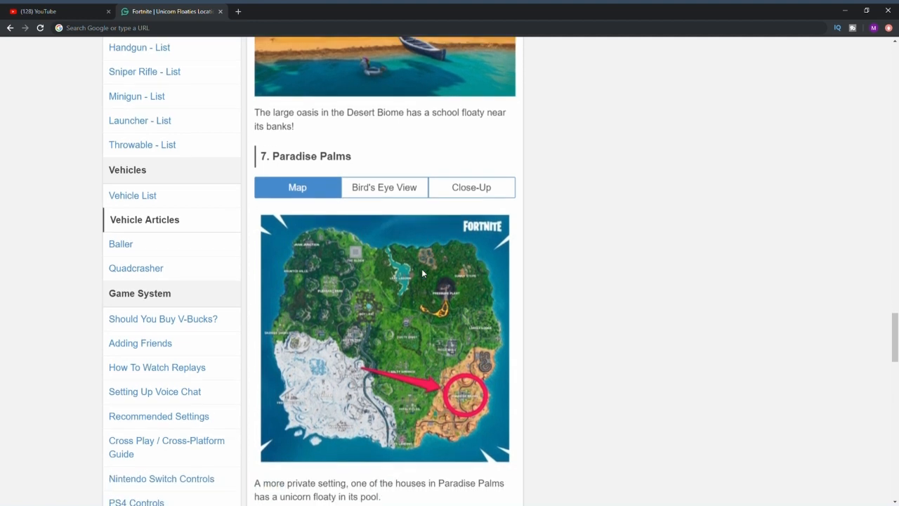
scroll("down", 3)
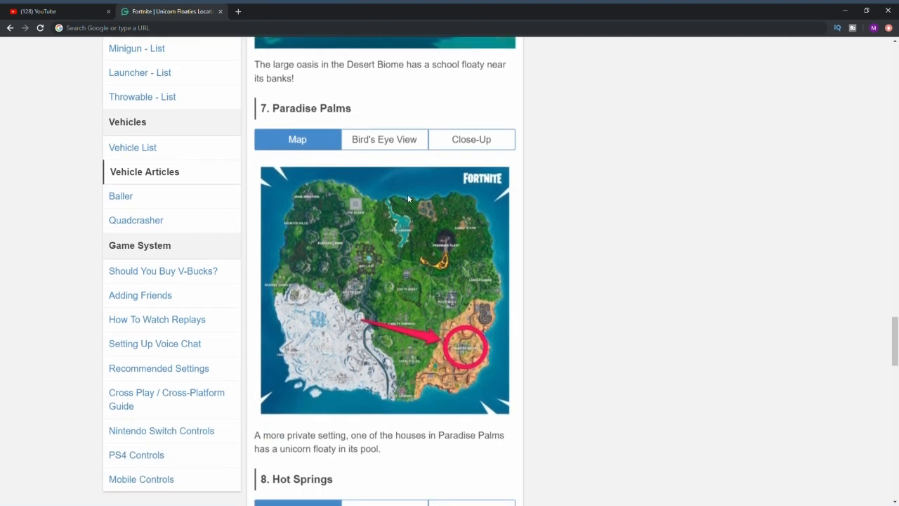
mouse_move(397, 143)
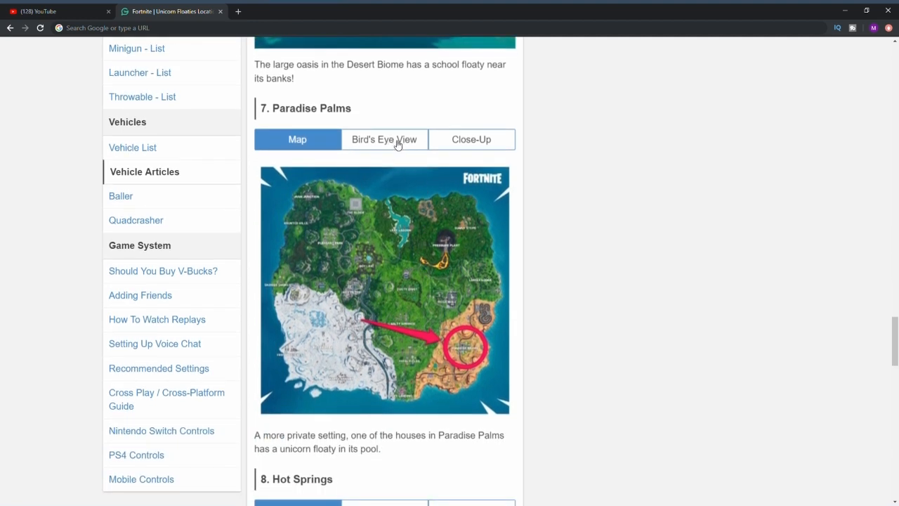
left_click(384, 139)
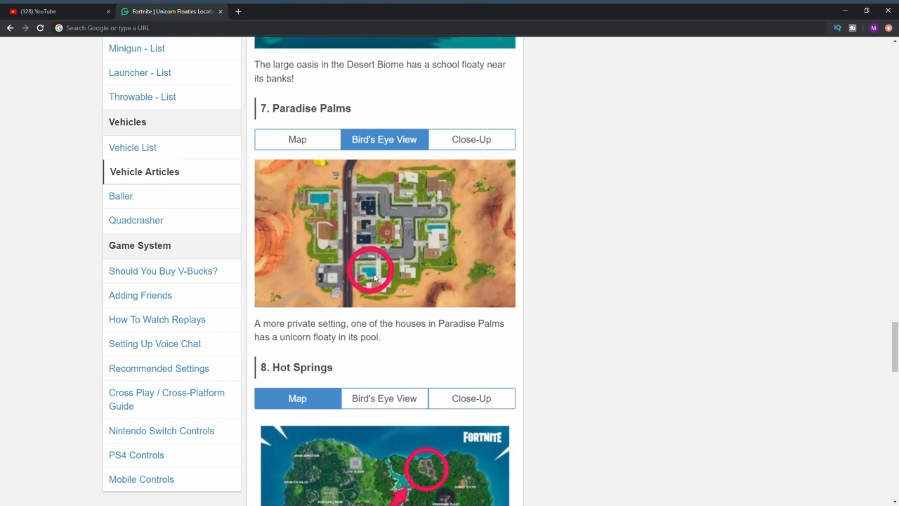
mouse_move(480, 139)
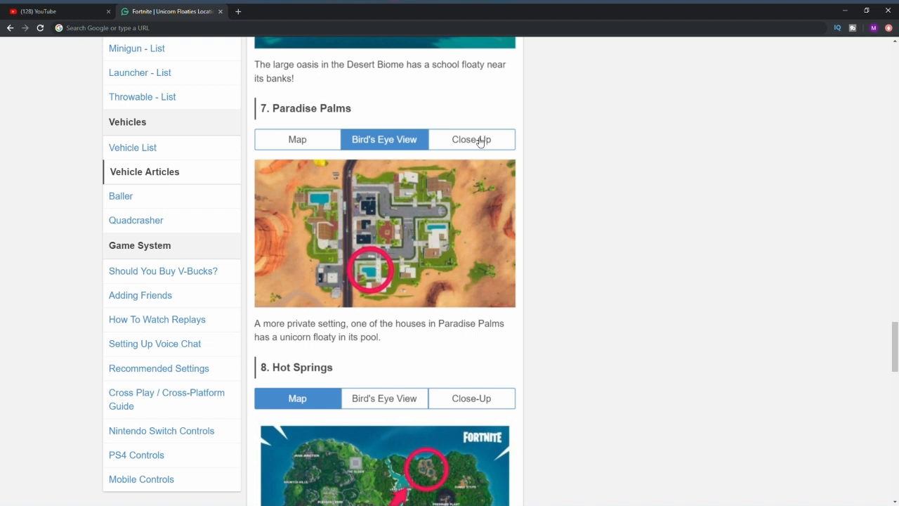
left_click(470, 139)
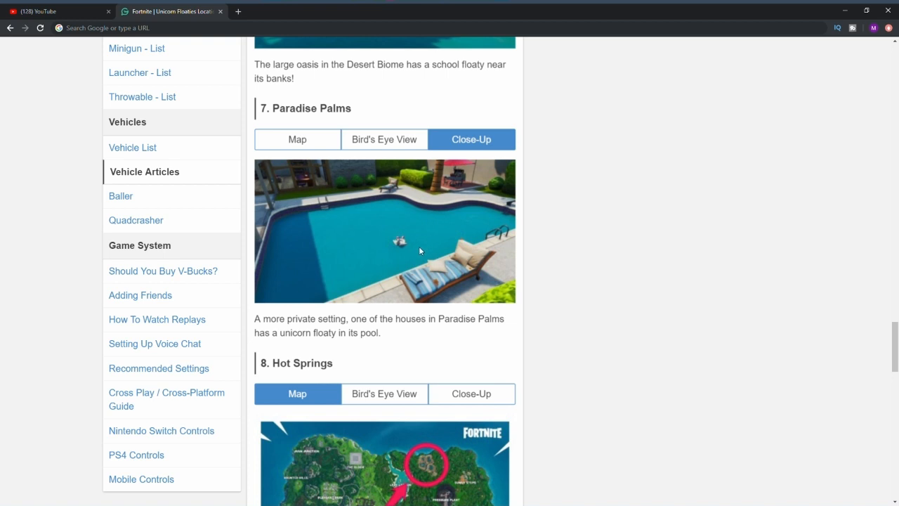
- View Hot Springs' bird's-eye view, then its close-up of the floaty on the spring's water
scroll("down", 3)
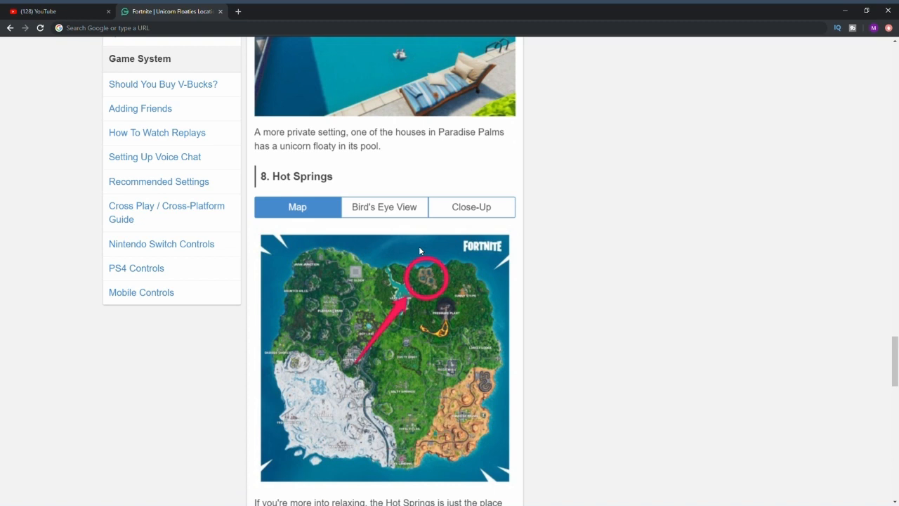
scroll("down", 3)
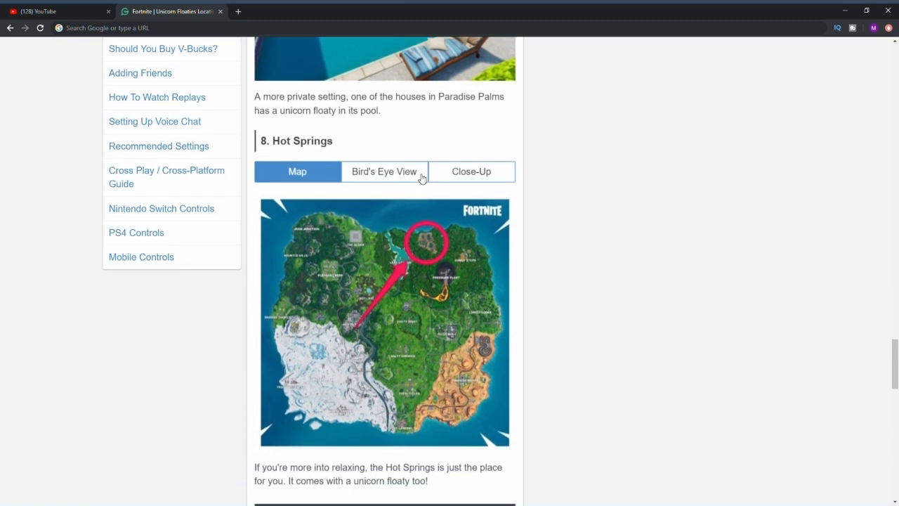
left_click(384, 172)
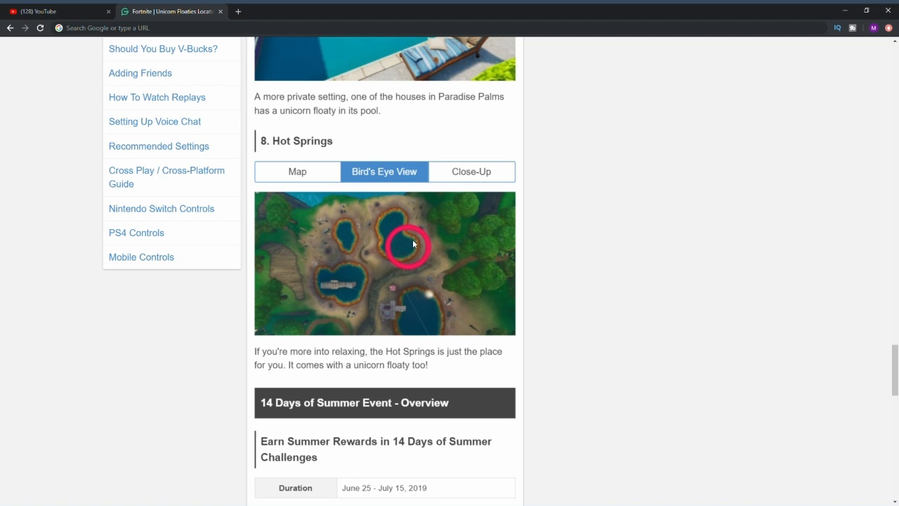
mouse_move(466, 174)
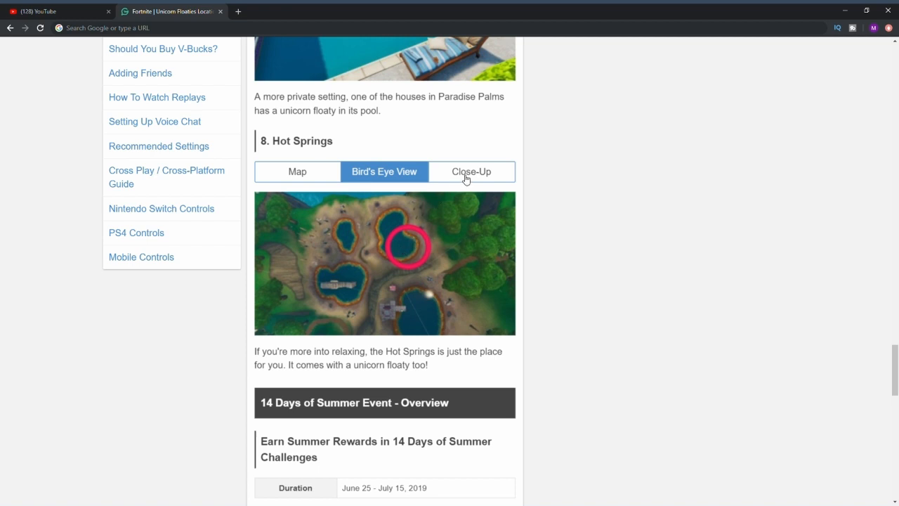
left_click(470, 171)
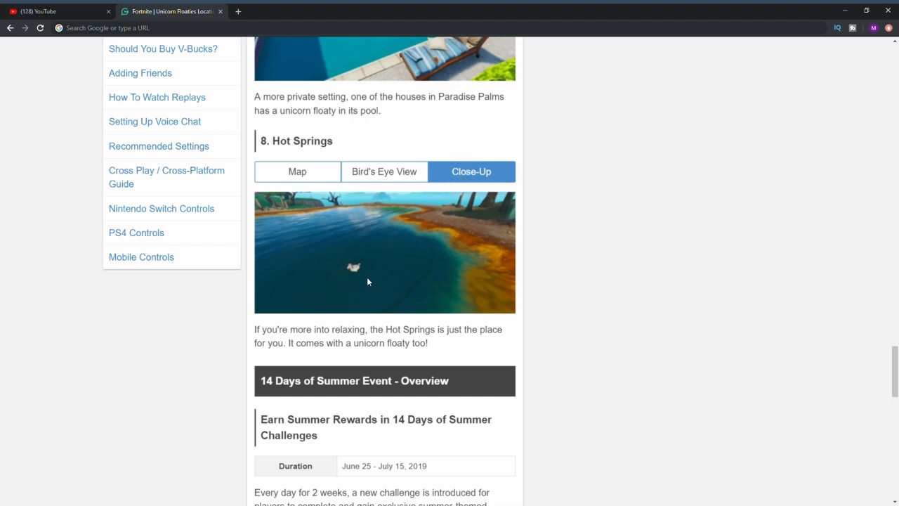
mouse_move(368, 281)
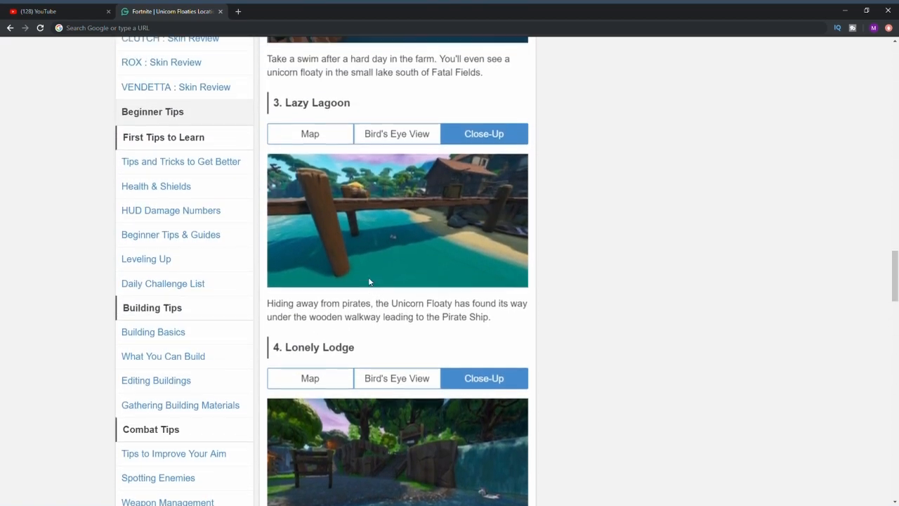
- Scroll back up to the numbered map marking all eight floaty locations
scroll("up", 3)
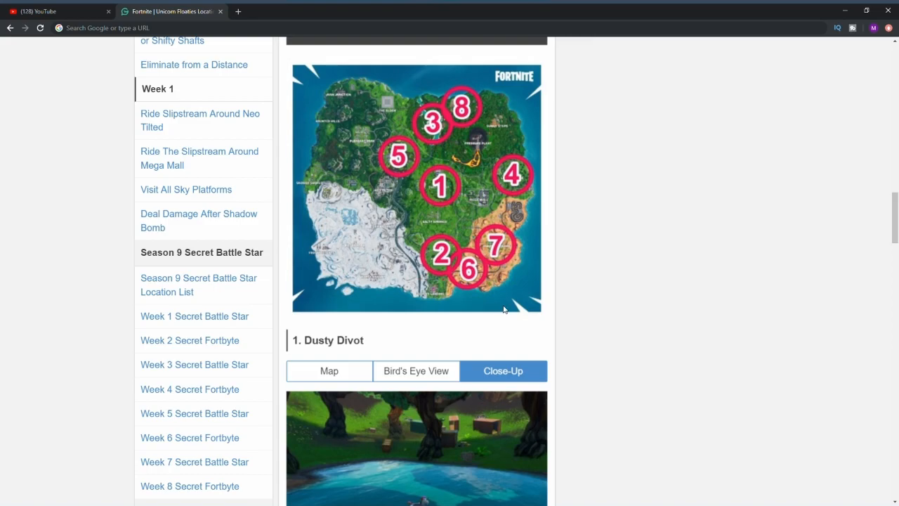
mouse_move(857, 83)
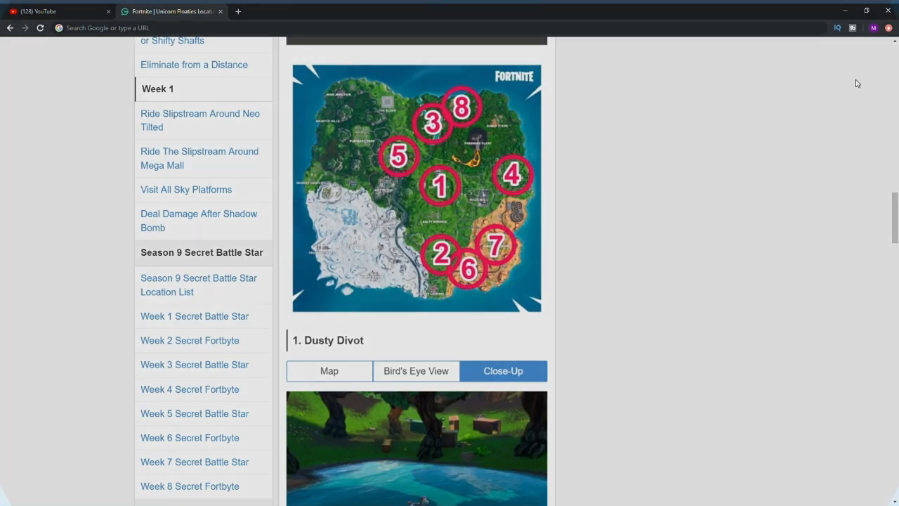